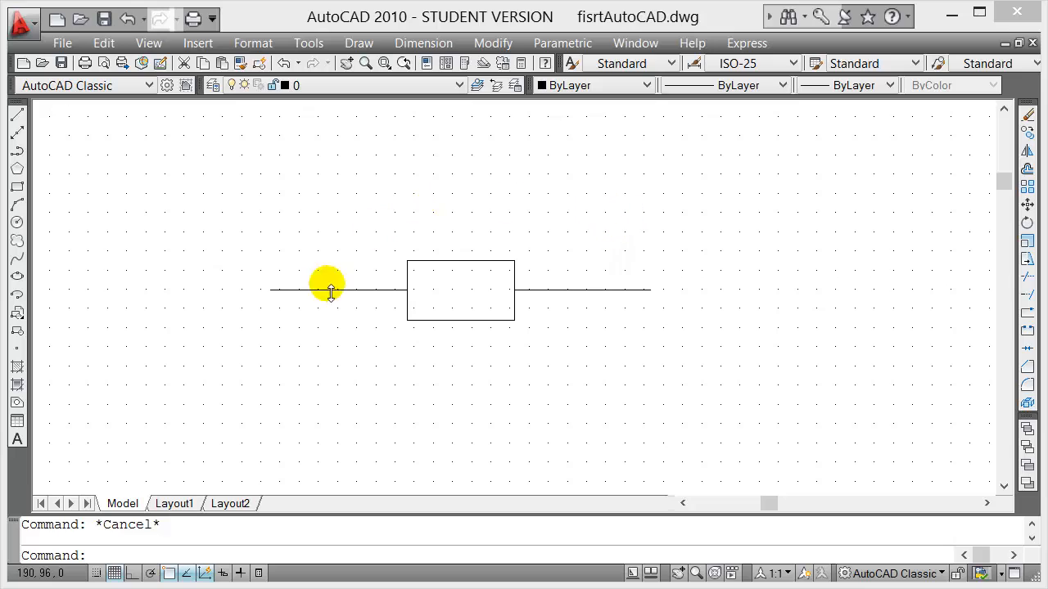
mouse_move(353, 301)
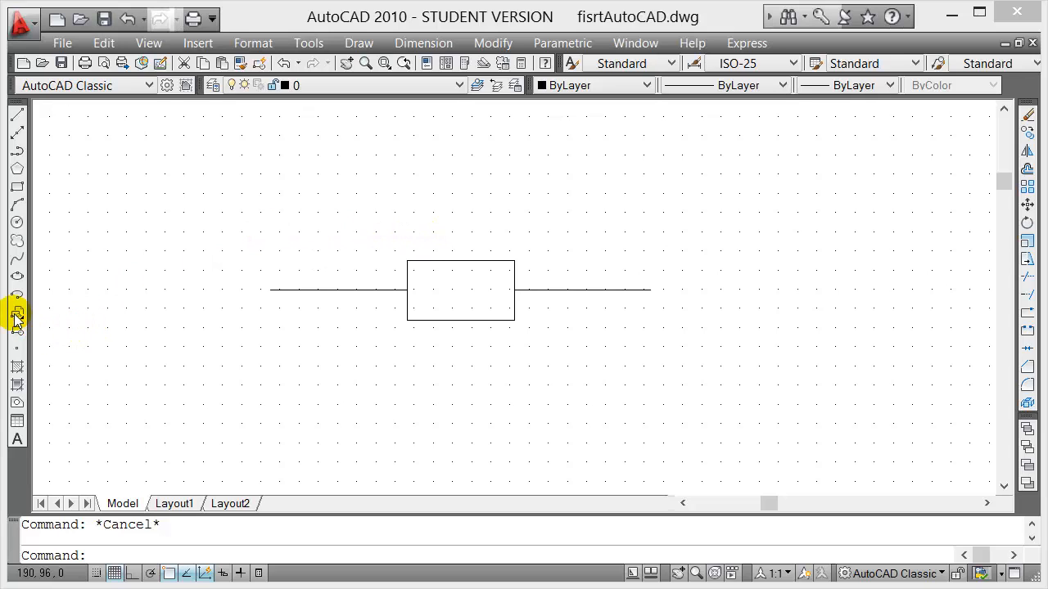
- Insert a copy of myblock 1 into the drawing
click(17, 316)
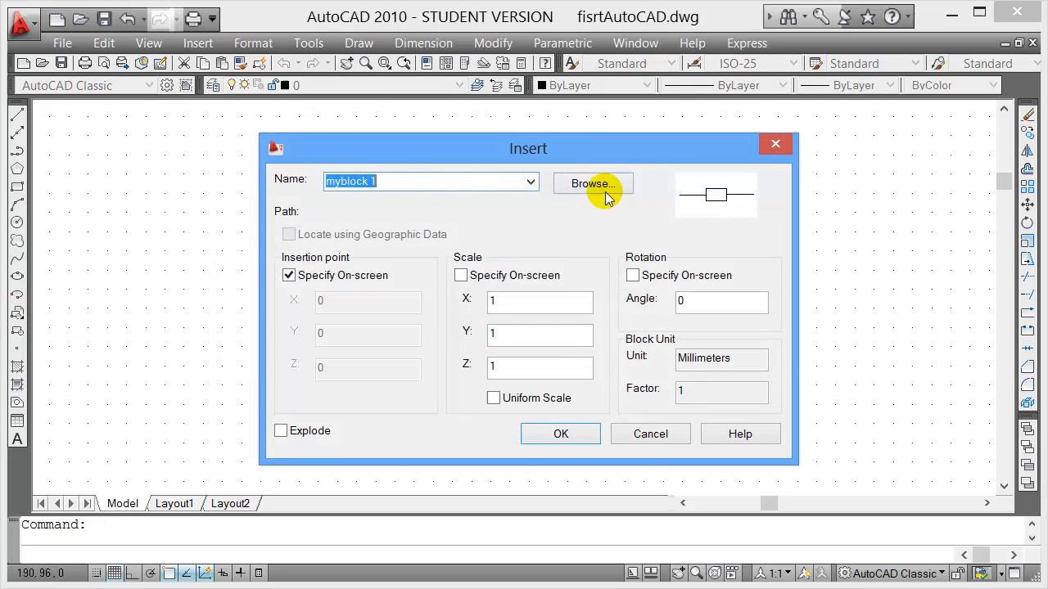
mouse_move(735, 228)
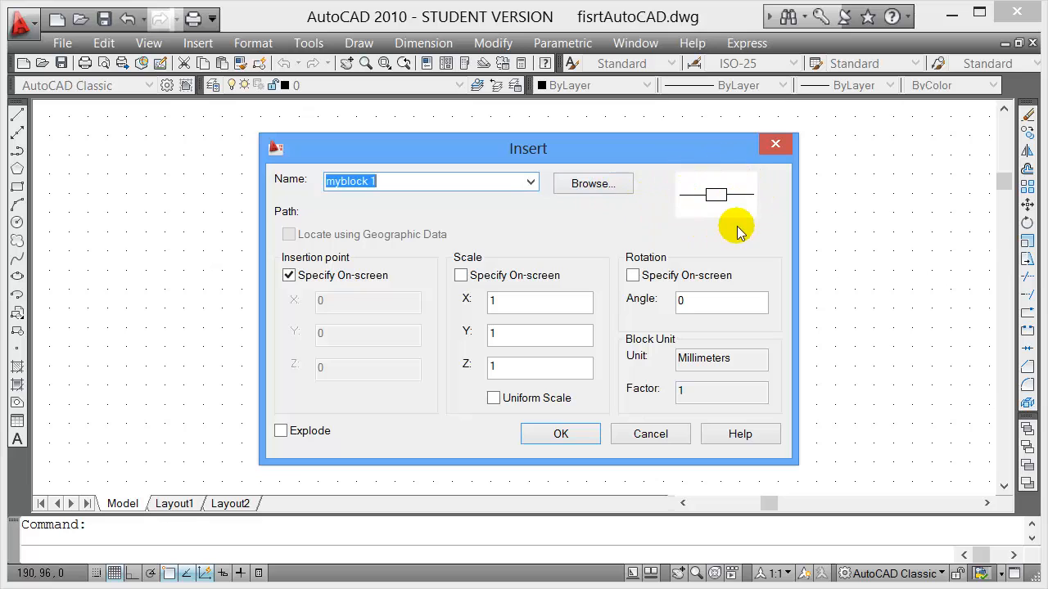
click(559, 433)
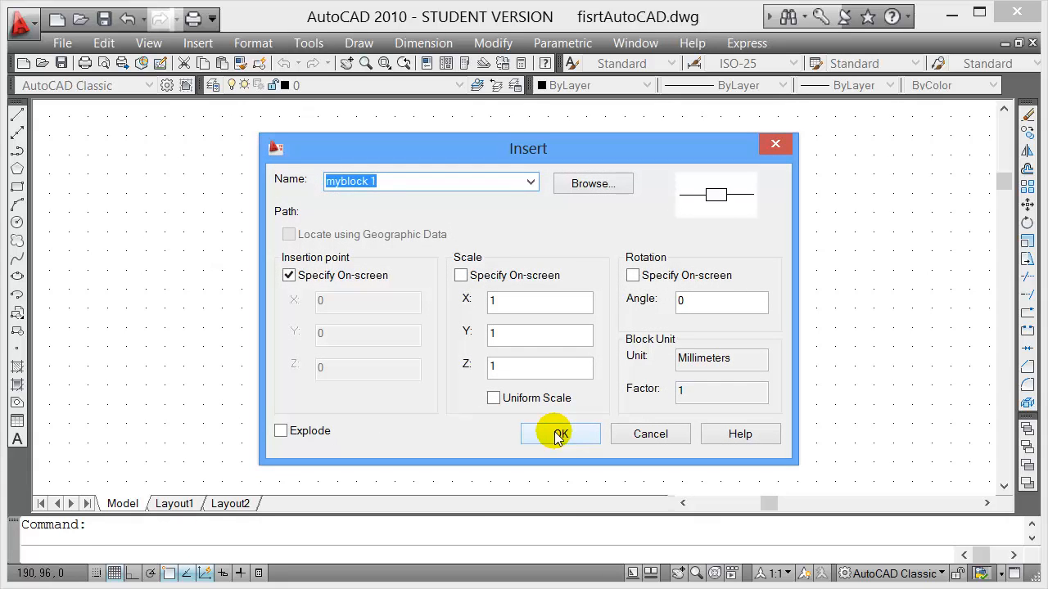
click(559, 434)
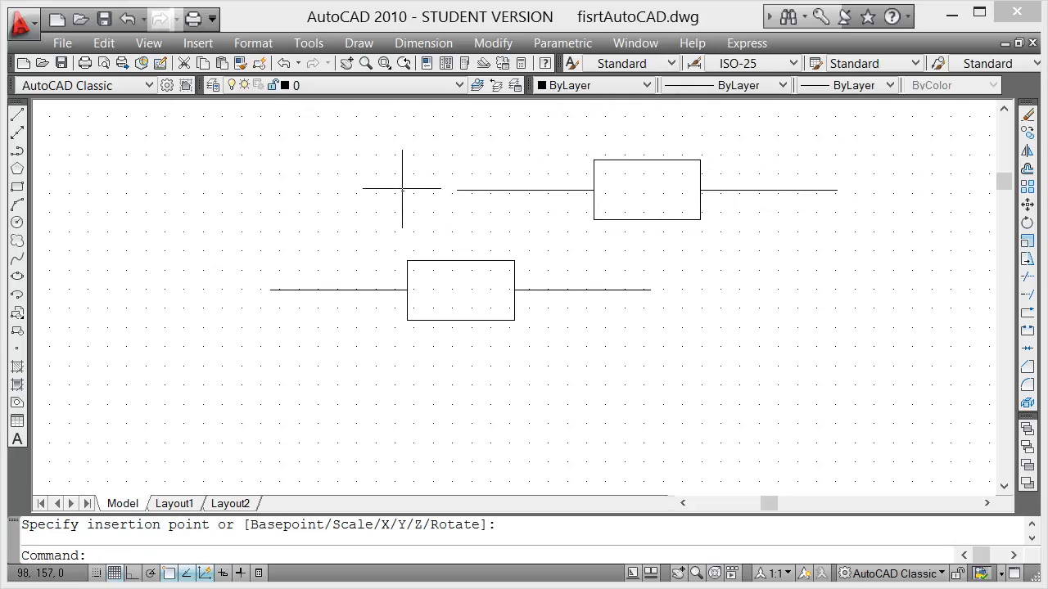
mouse_move(448, 181)
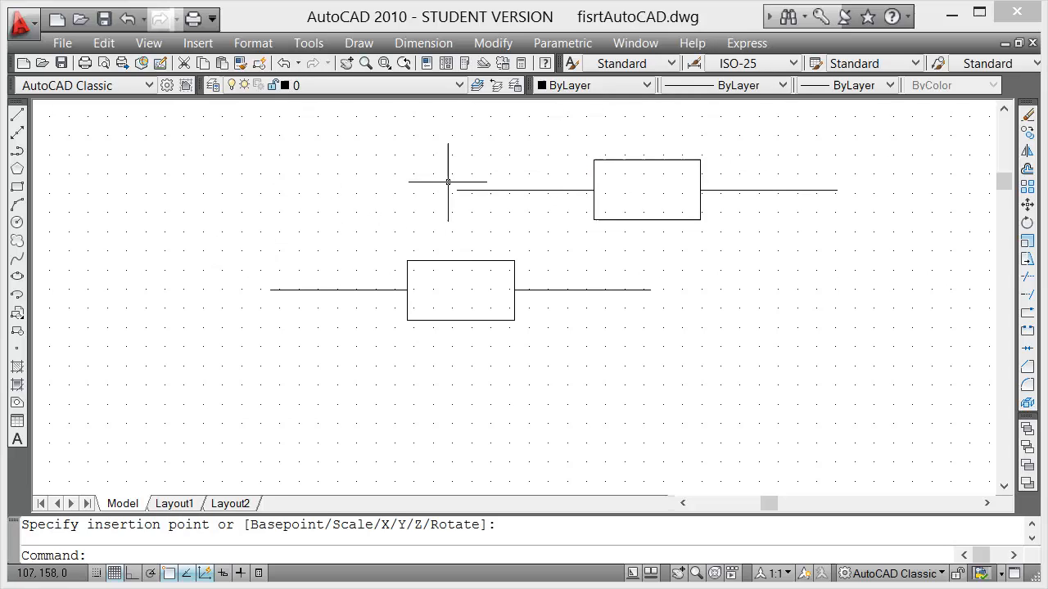
mouse_move(419, 177)
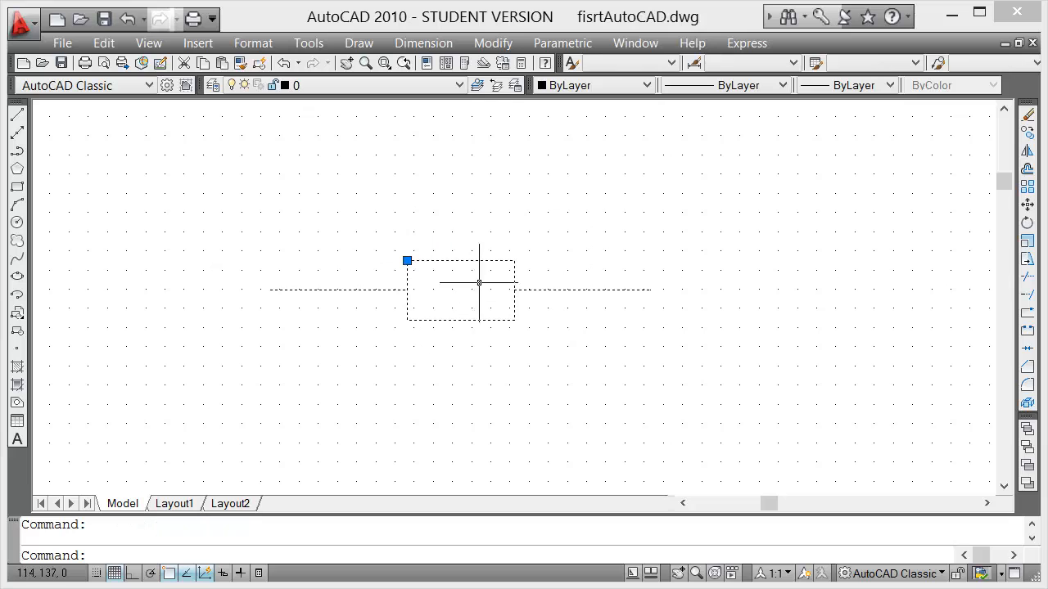
- Bring up the block's context menu and launch the Block Editor on myblock 1
right_click(461, 281)
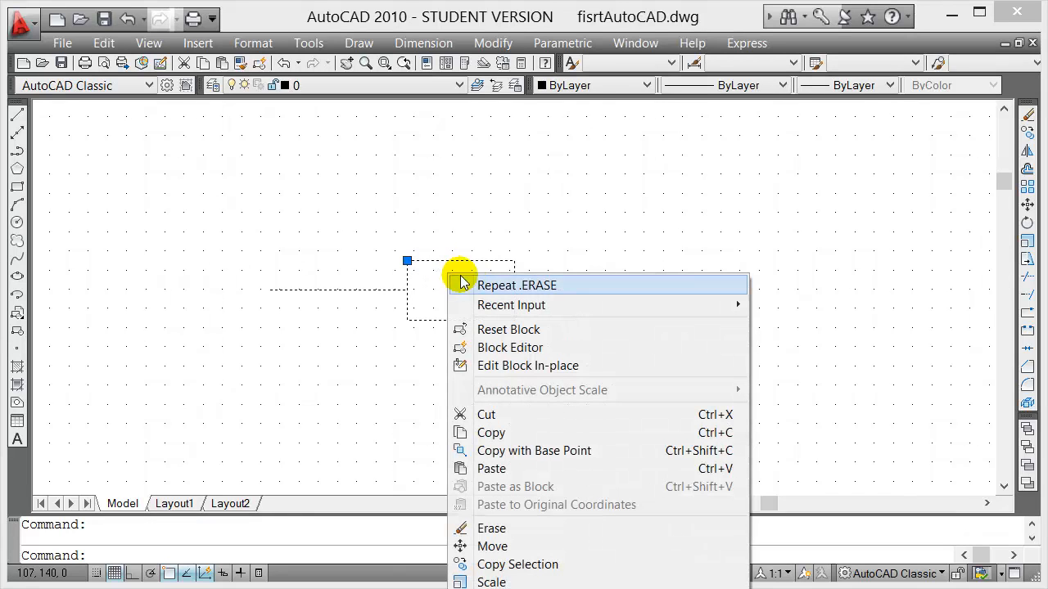
mouse_move(509, 347)
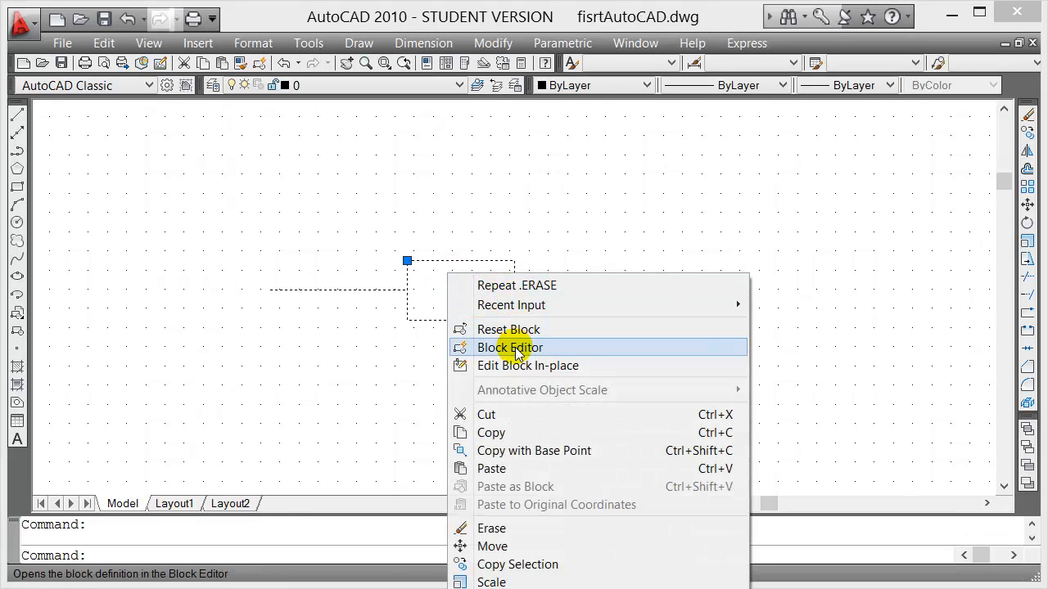
click(508, 347)
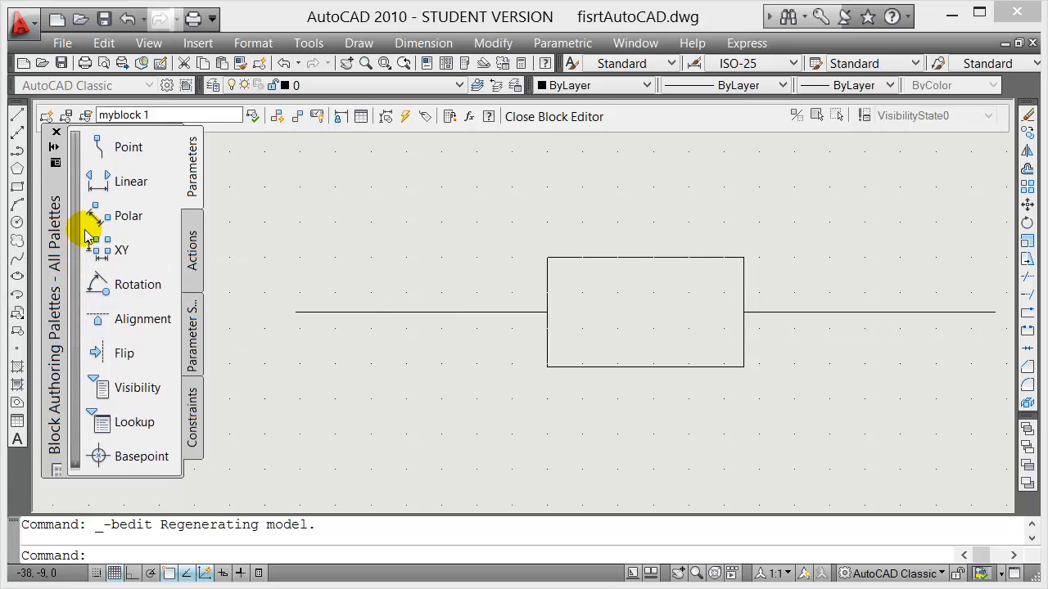
mouse_move(141, 455)
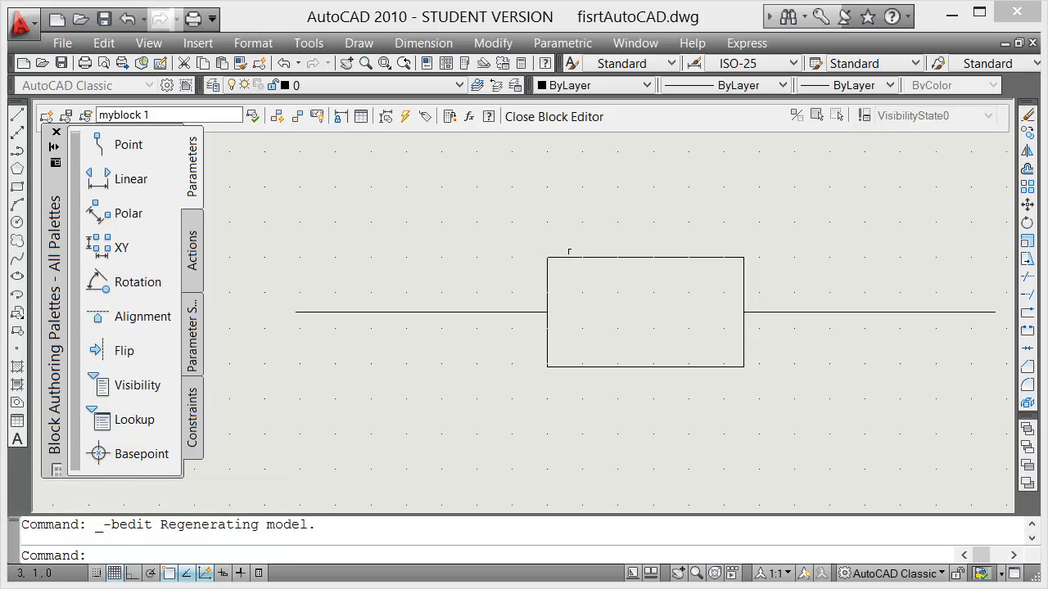
mouse_move(544, 252)
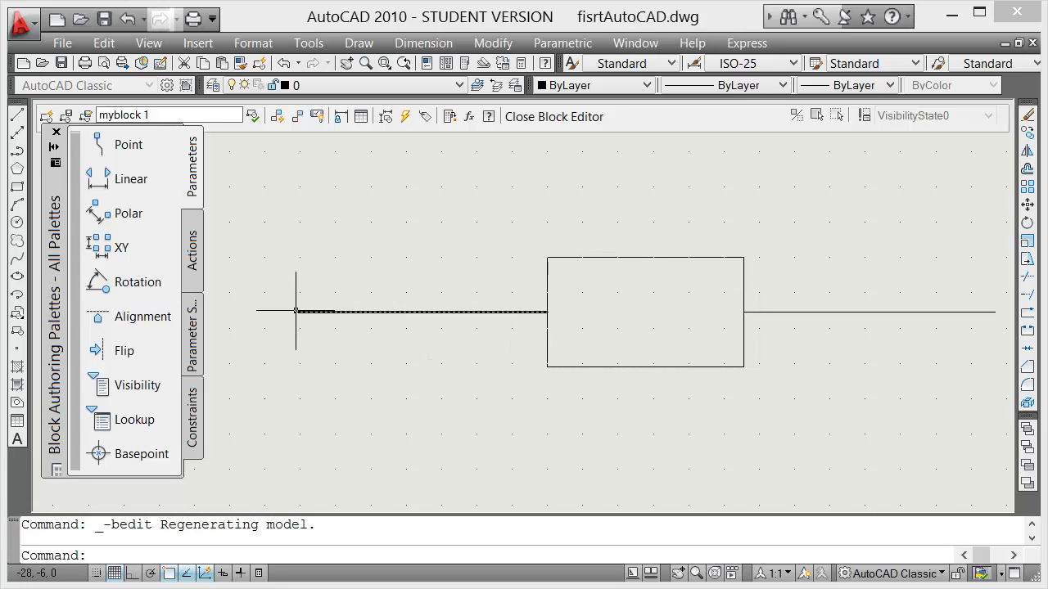
- Add a Basepoint parameter snapped to the left endpoint of the block's horizontal line
click(134, 455)
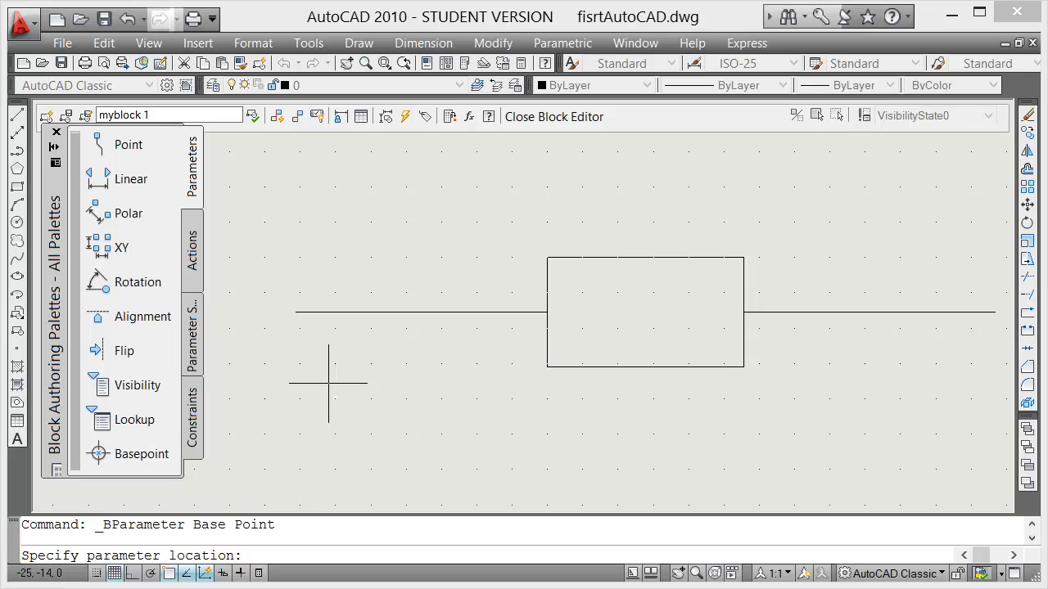
mouse_move(294, 301)
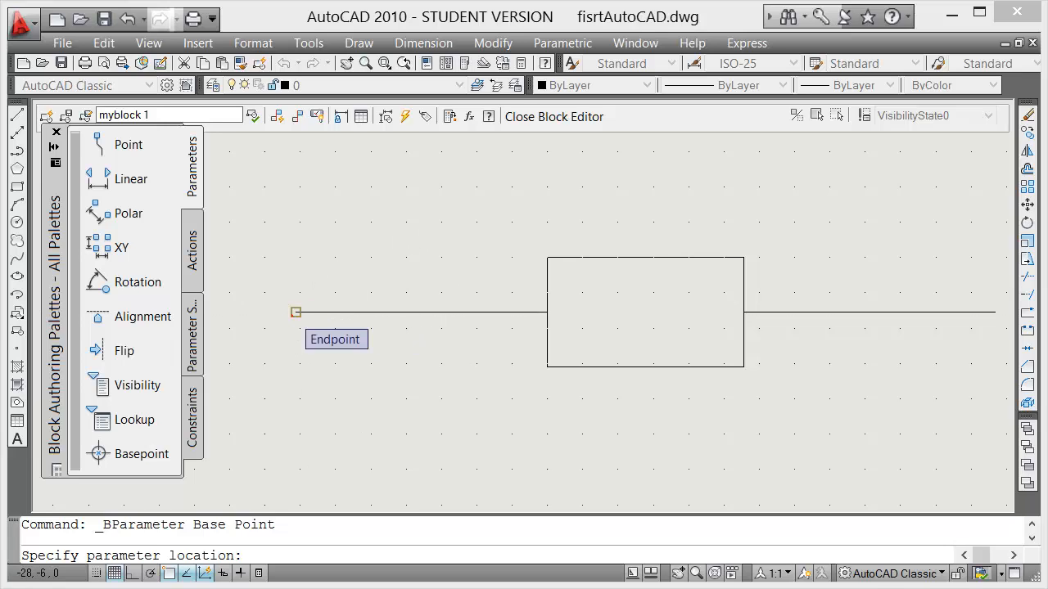
click(295, 311)
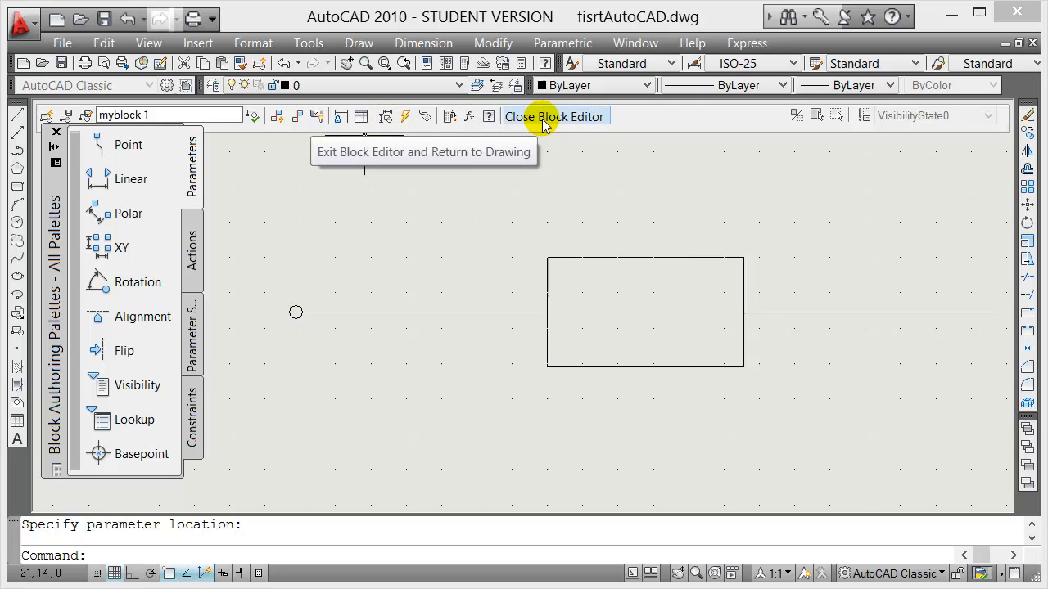
- Close the Block Editor discarding changes, leaving the drawing area empty
click(553, 116)
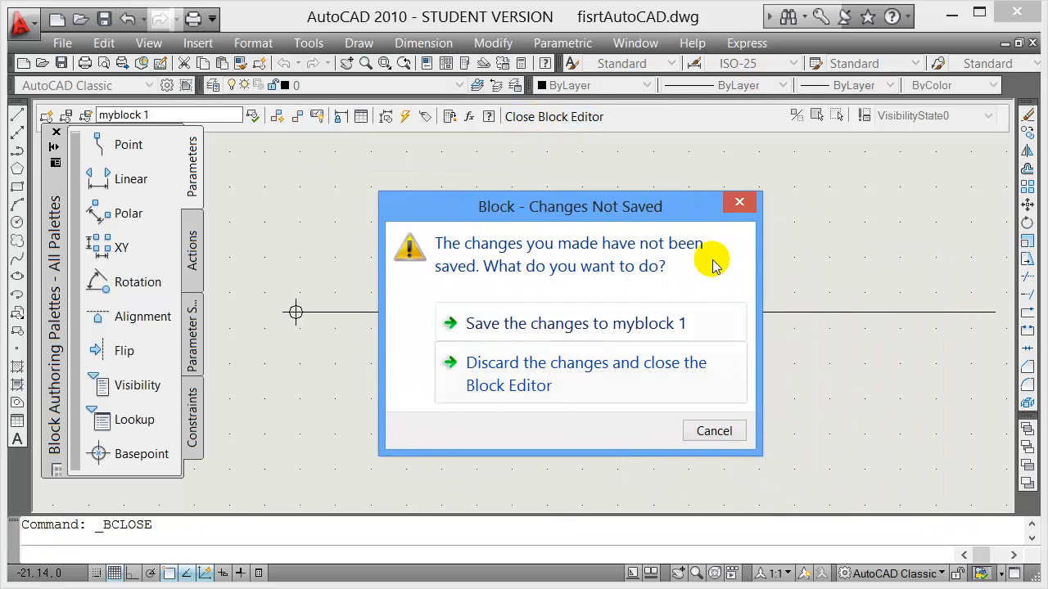
mouse_move(576, 324)
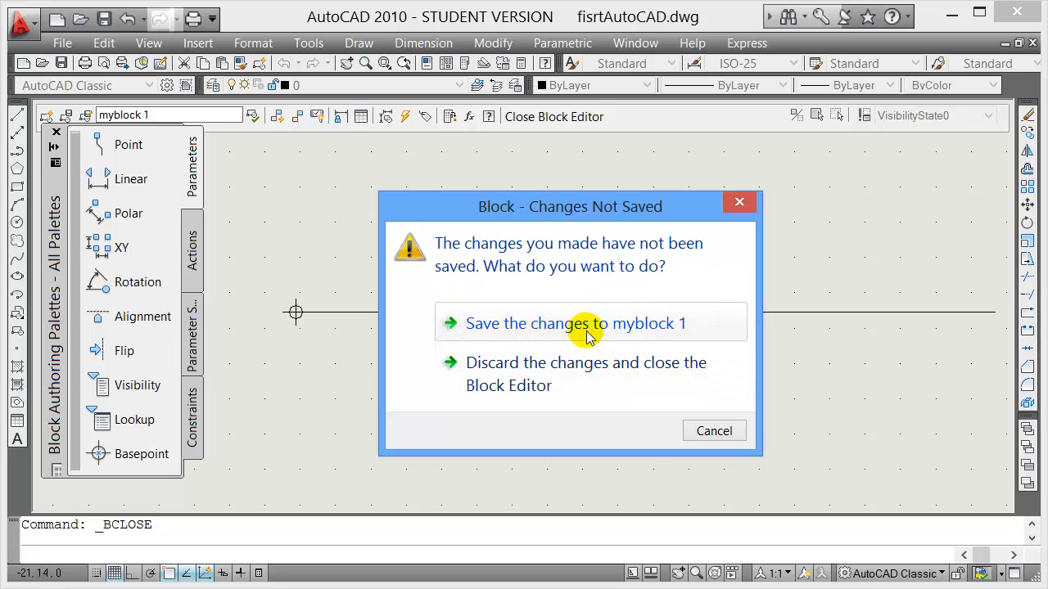
mouse_move(669, 327)
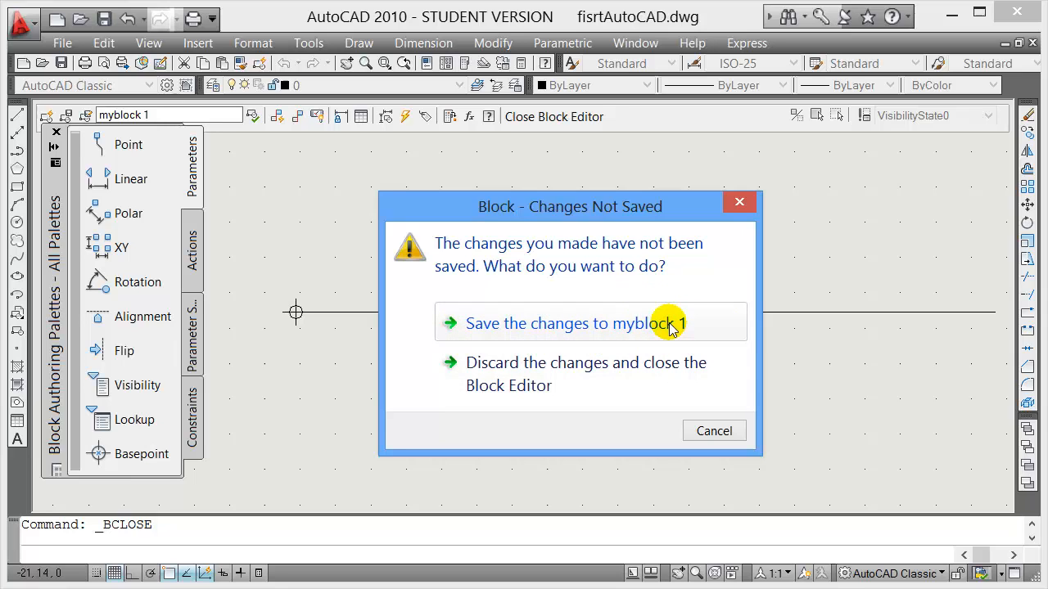
mouse_move(288, 303)
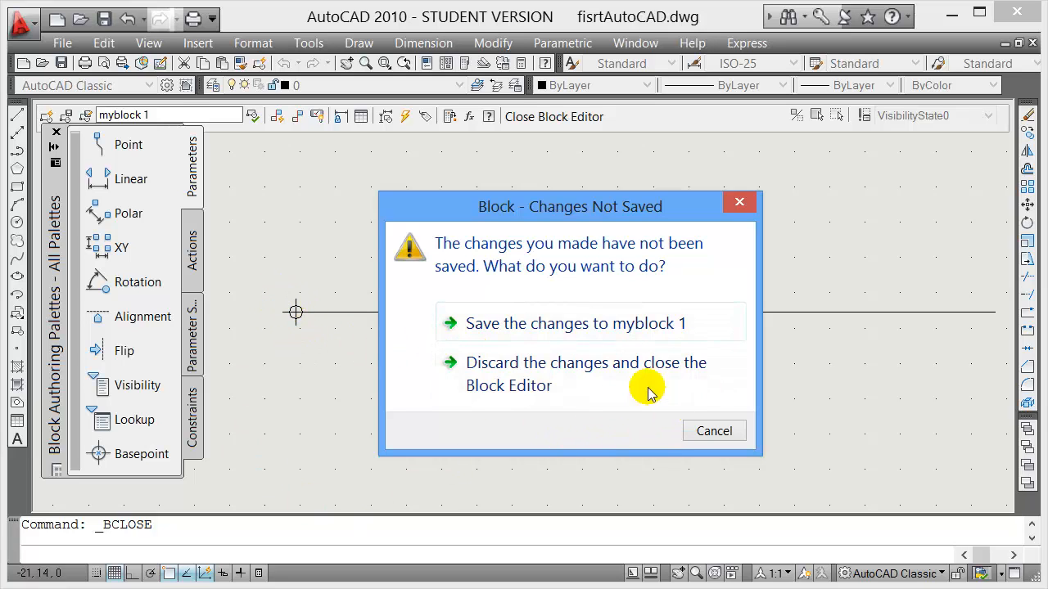
click(586, 373)
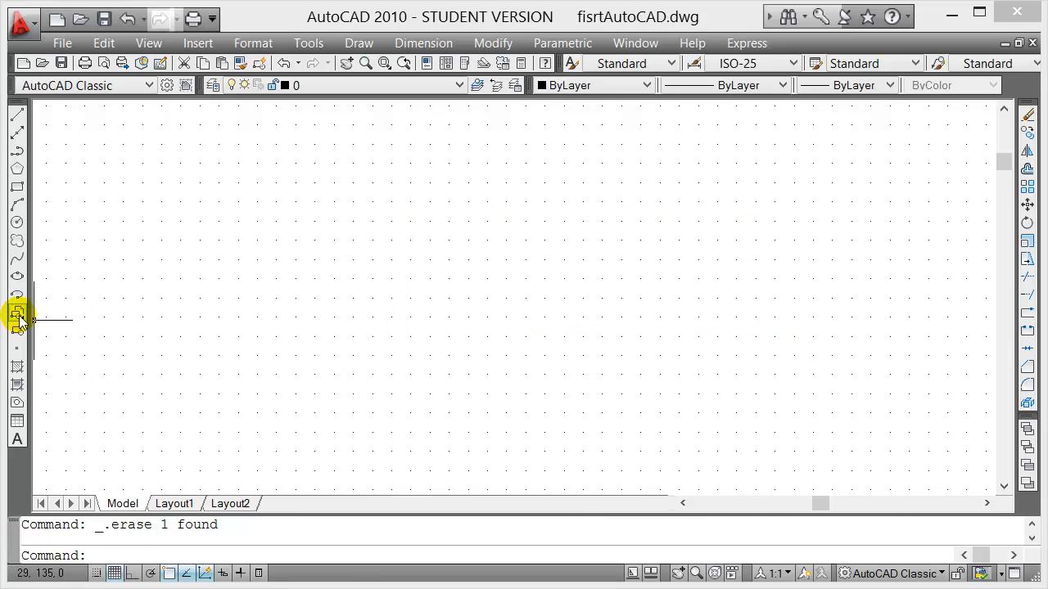
- Insert myblock 1 and place it at a picked point in the empty drawing
click(16, 314)
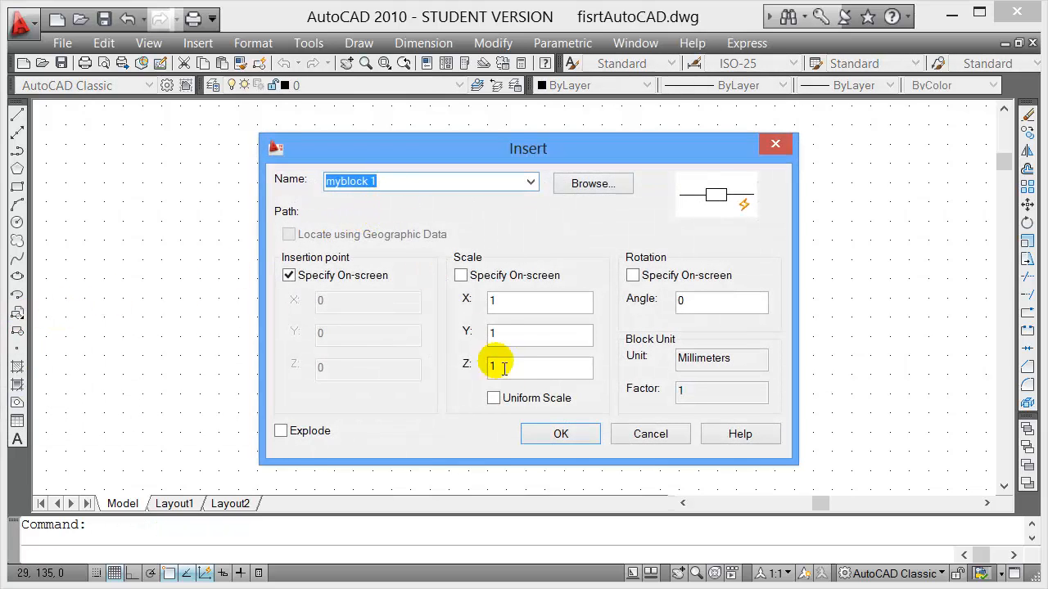
click(560, 434)
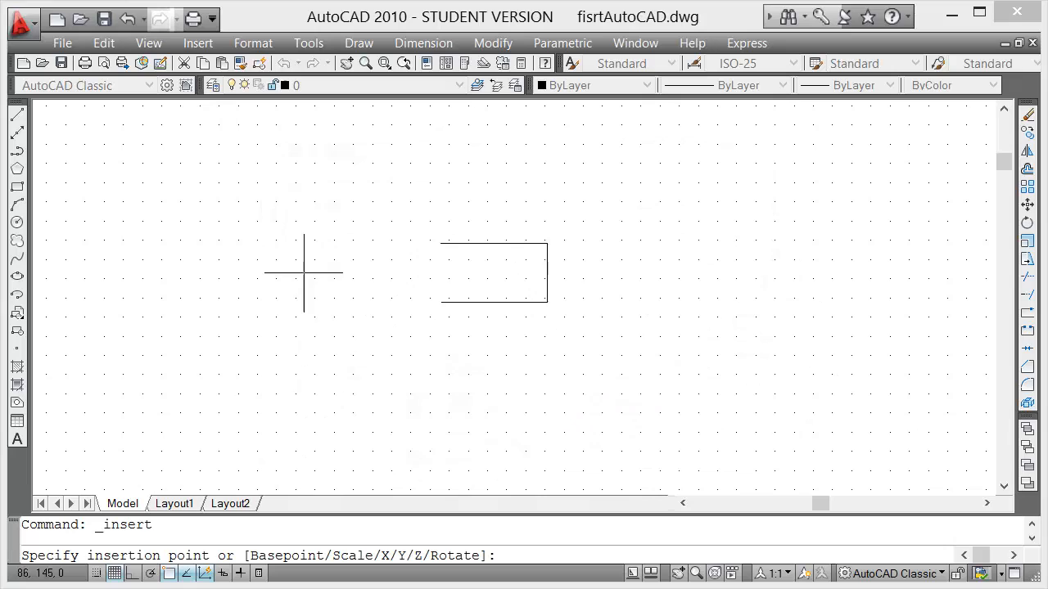
mouse_move(384, 281)
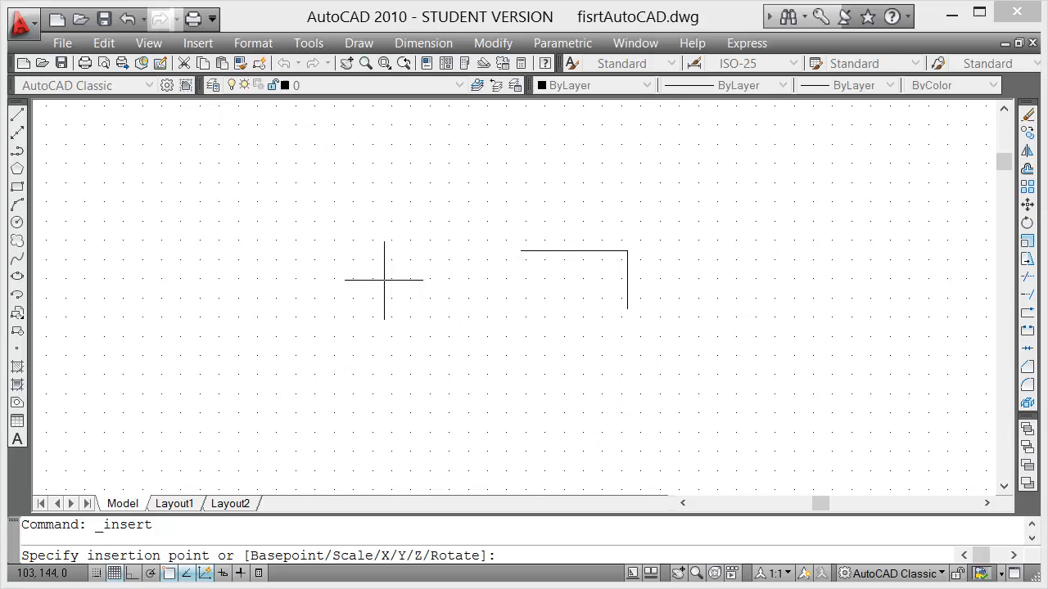
click(357, 290)
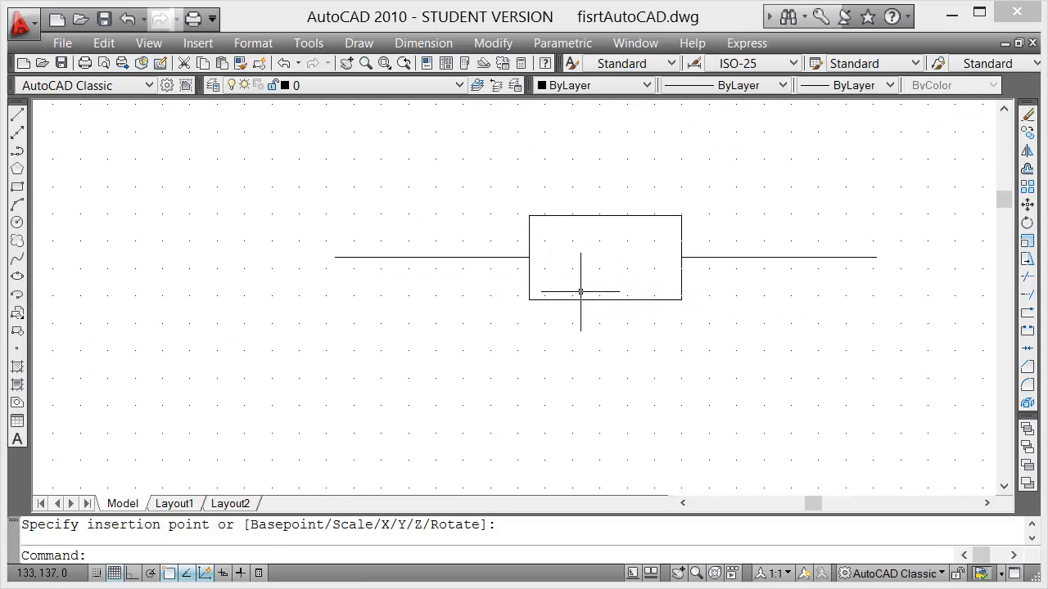
mouse_move(658, 306)
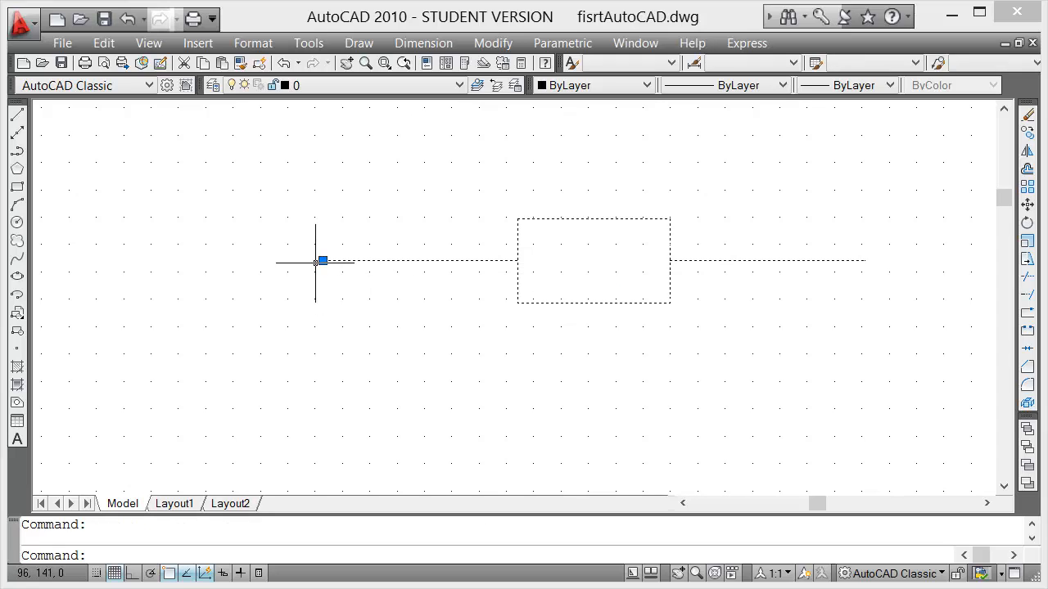
mouse_move(498, 260)
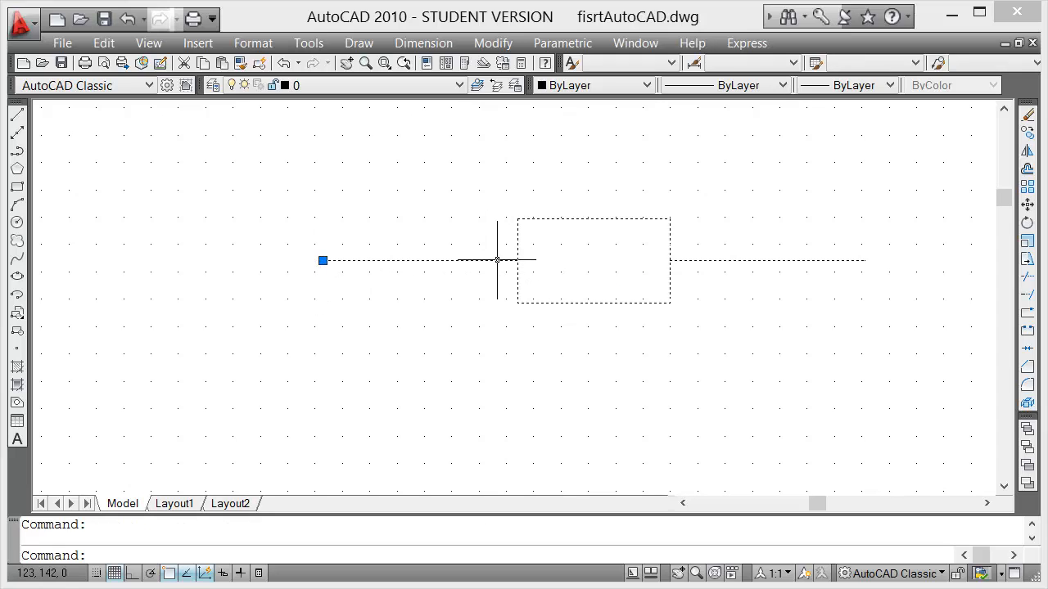
mouse_move(514, 259)
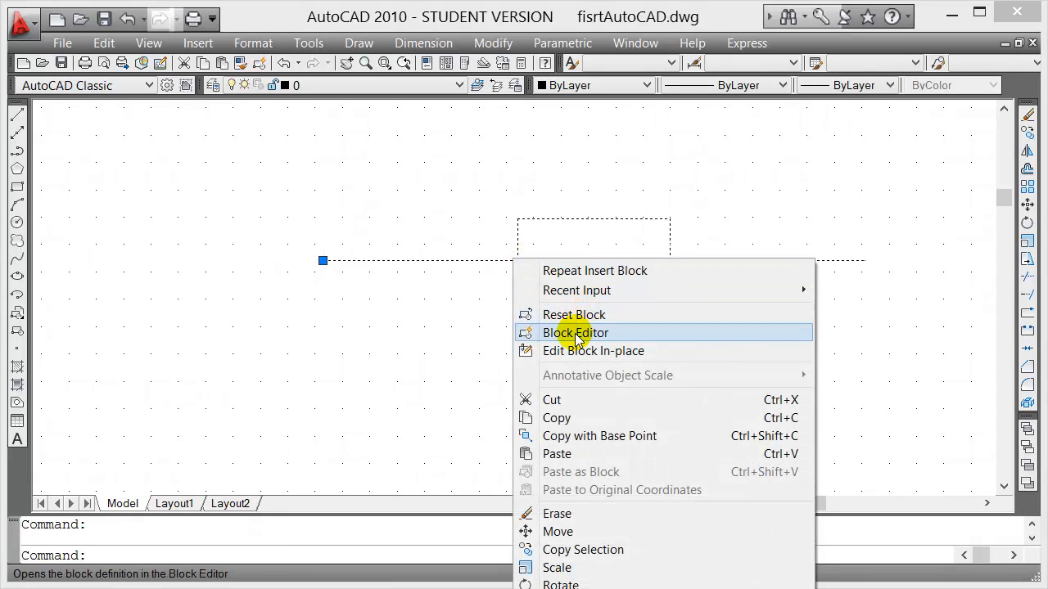
- Launch the Block Editor on the inserted myblock 1
click(576, 333)
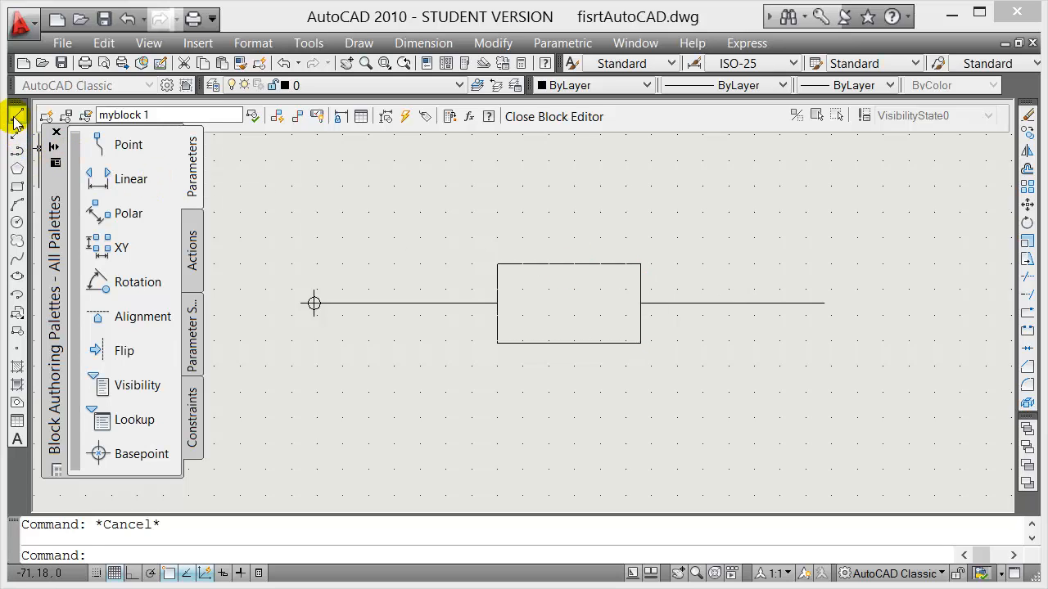
- Draw both corner-to-corner diagonals of the block's rectangle with the Line tool
click(15, 134)
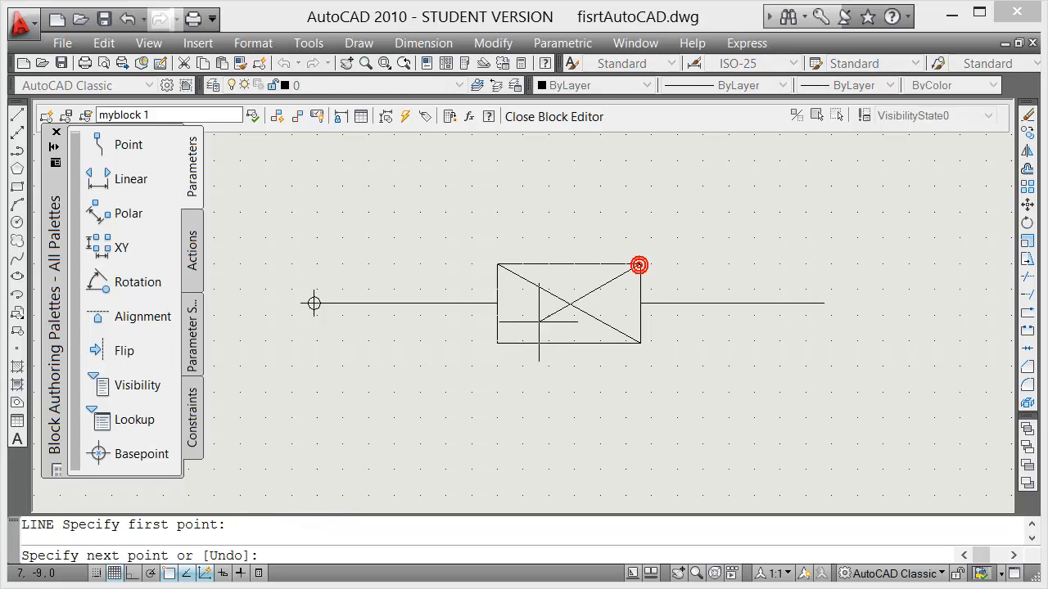
key(Escape)
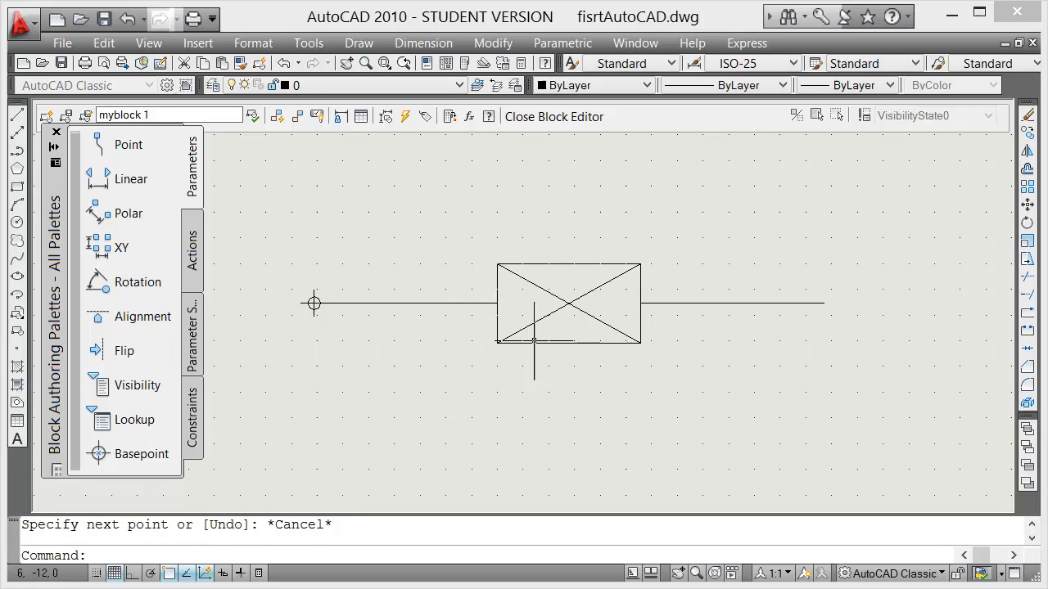
mouse_move(380, 262)
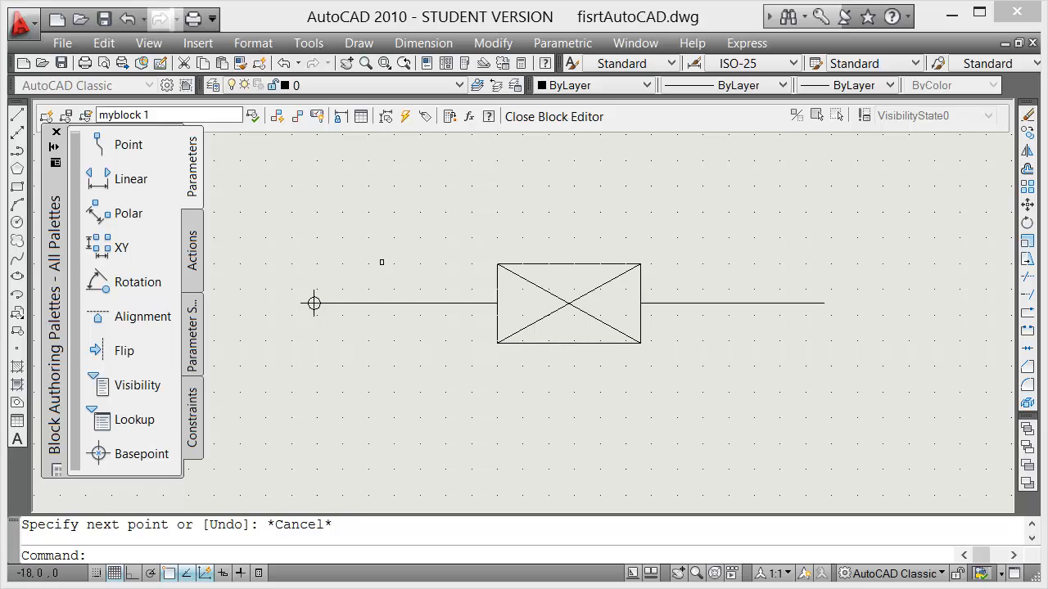
mouse_move(609, 122)
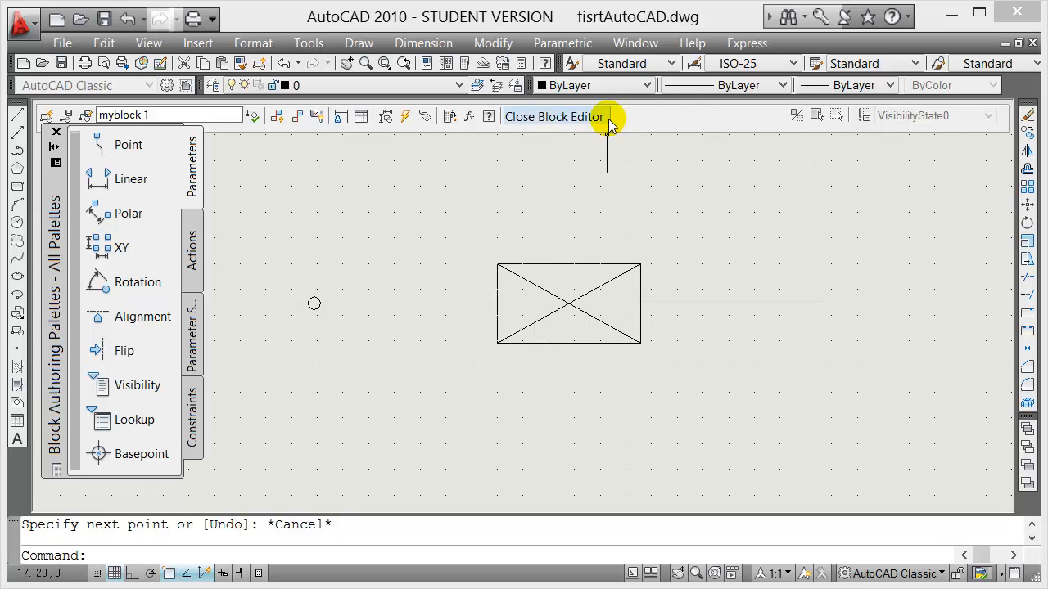
- Close the Block Editor saving changes so the block shows the crossed rectangle
click(555, 117)
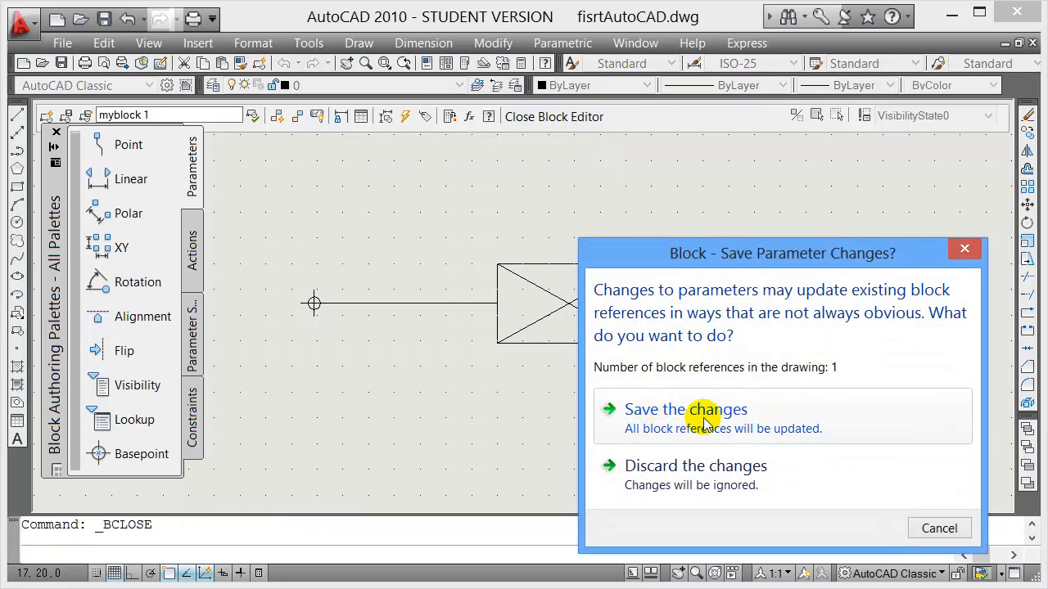
click(686, 410)
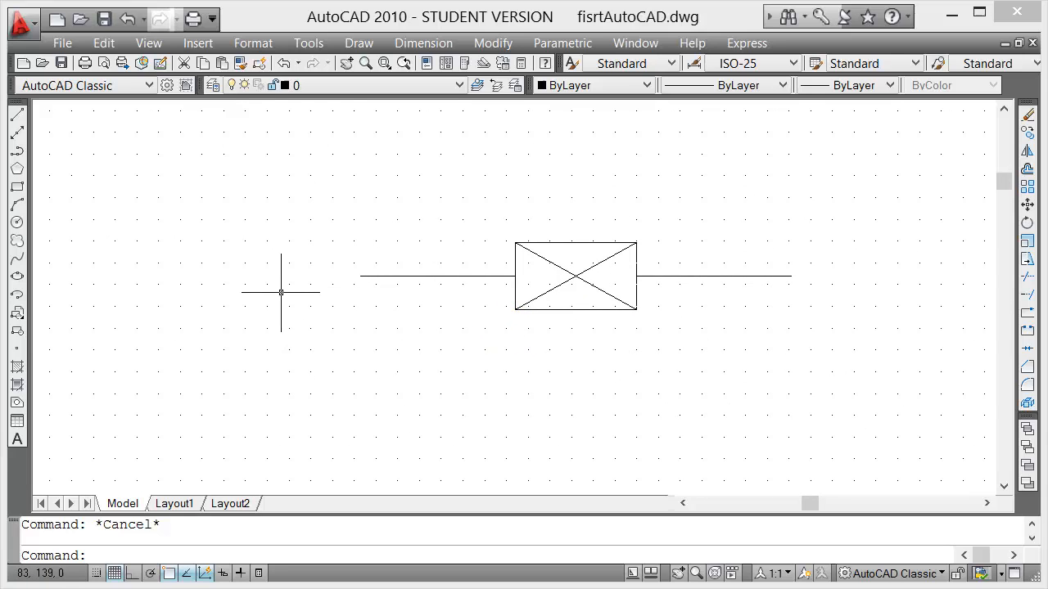
click(574, 275)
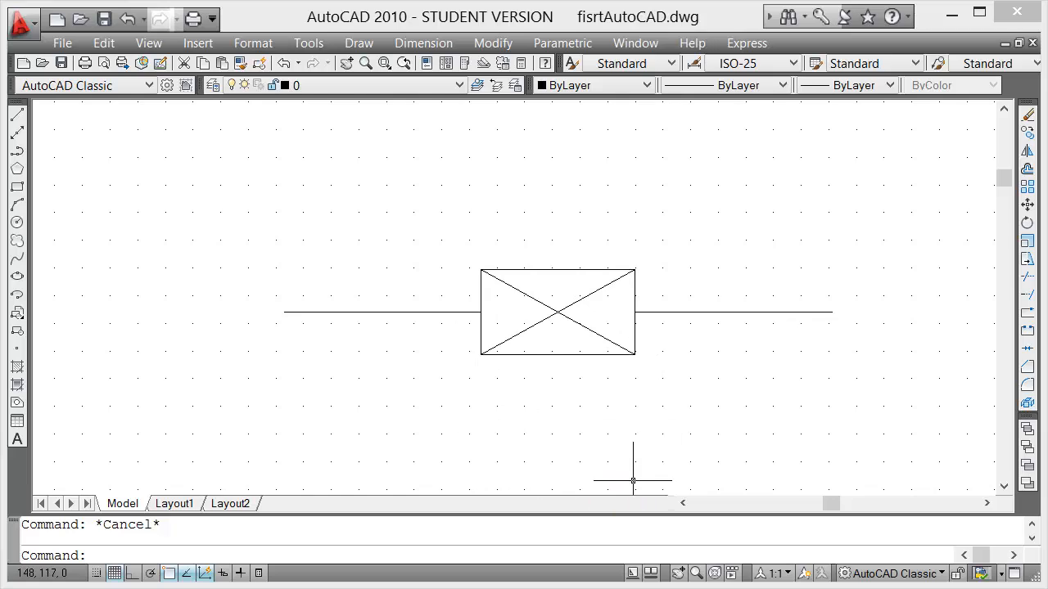
mouse_move(619, 465)
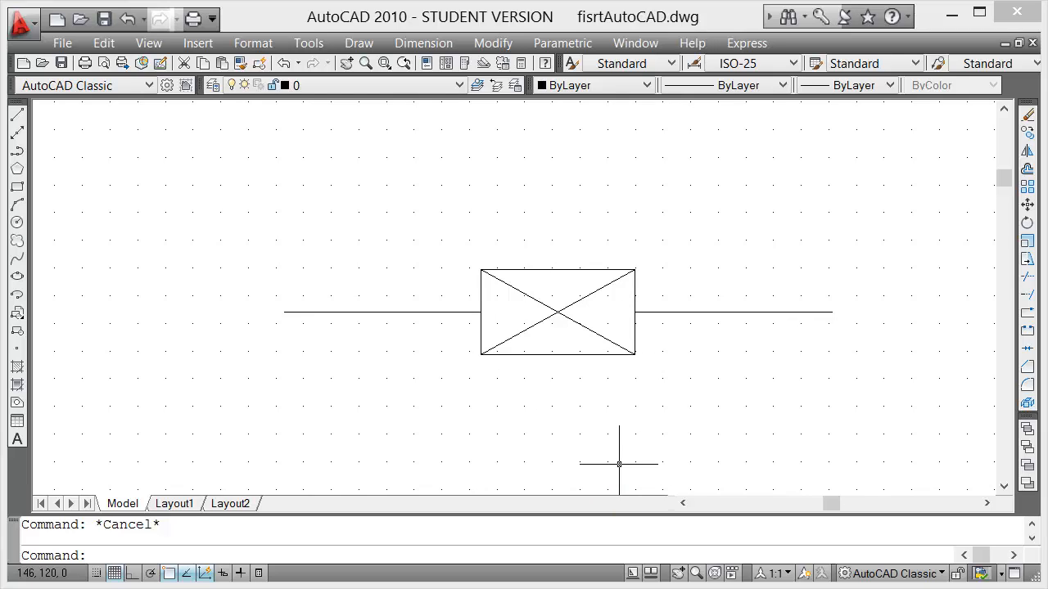
mouse_move(637, 445)
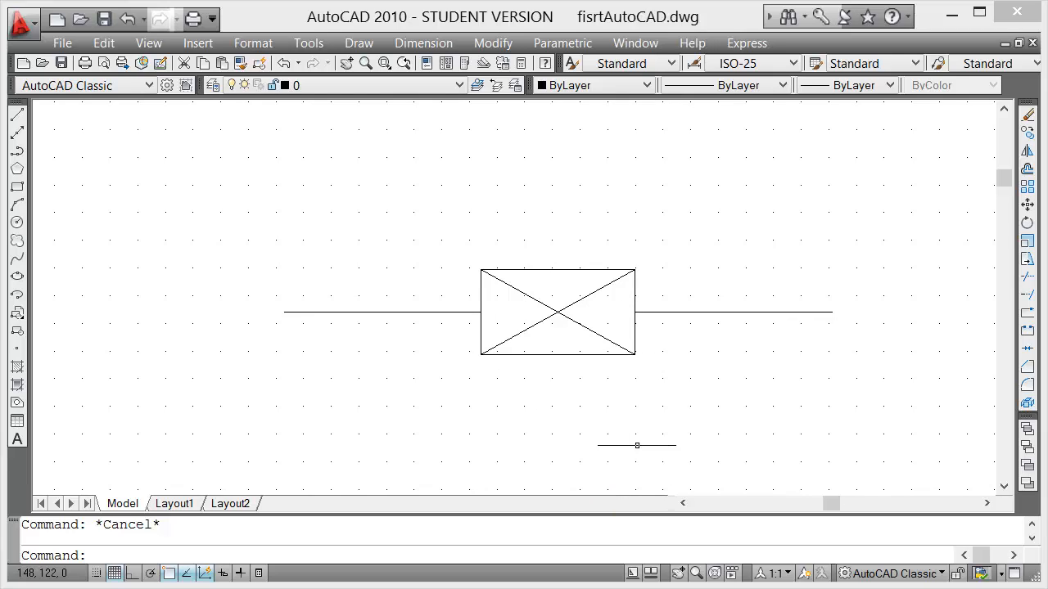
mouse_move(589, 473)
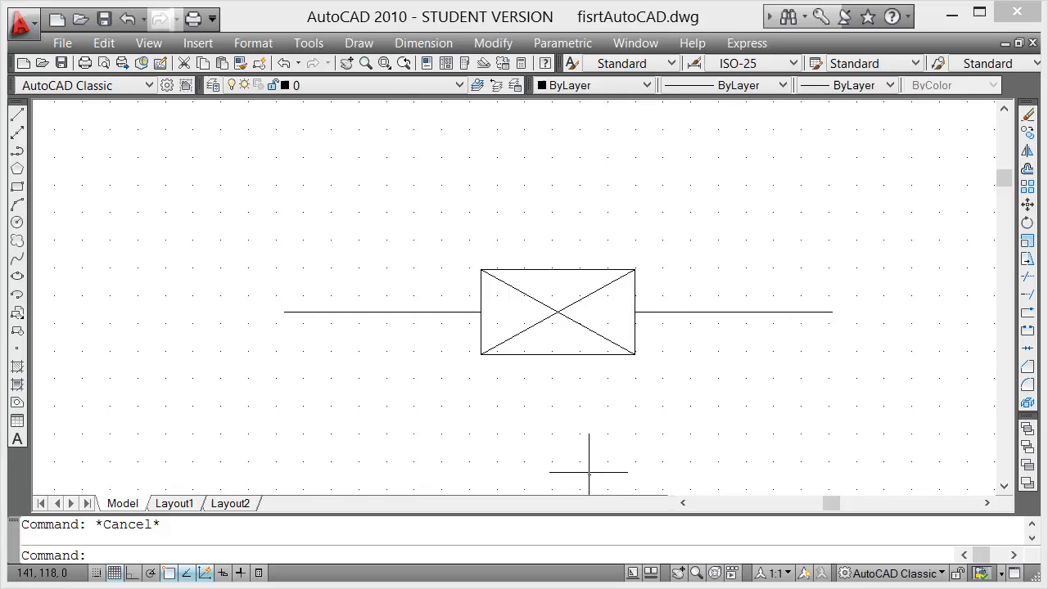